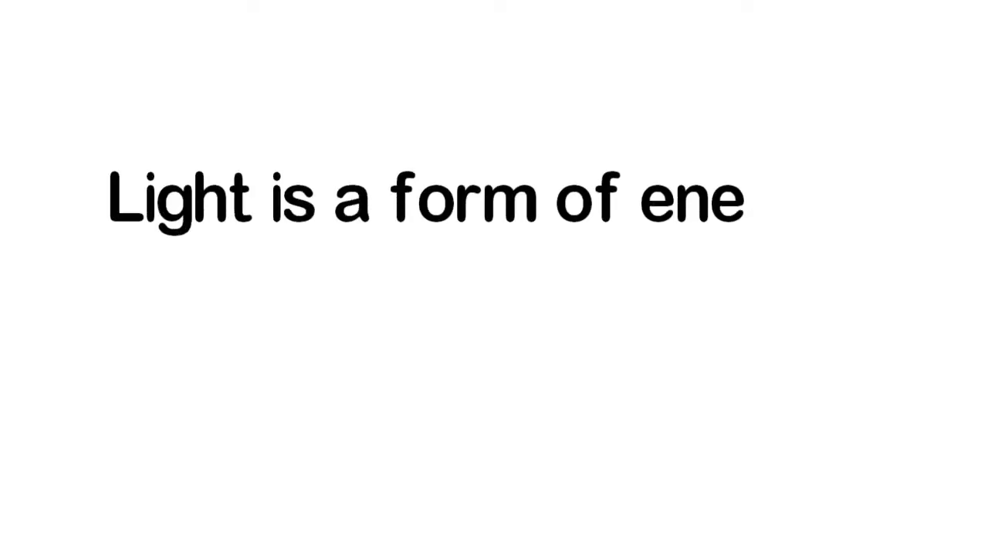
text(rgy)
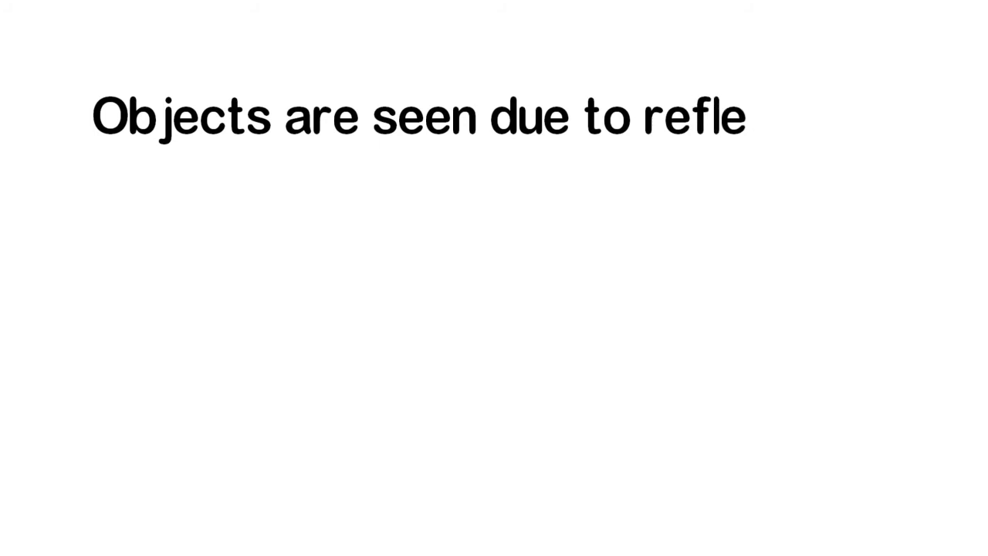
text(ction, refraction and scattering of lig)
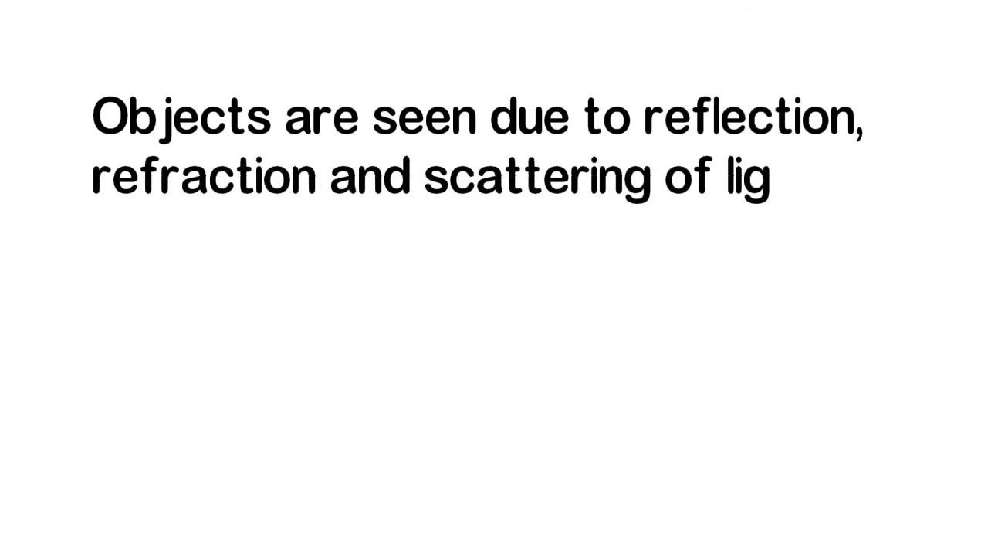